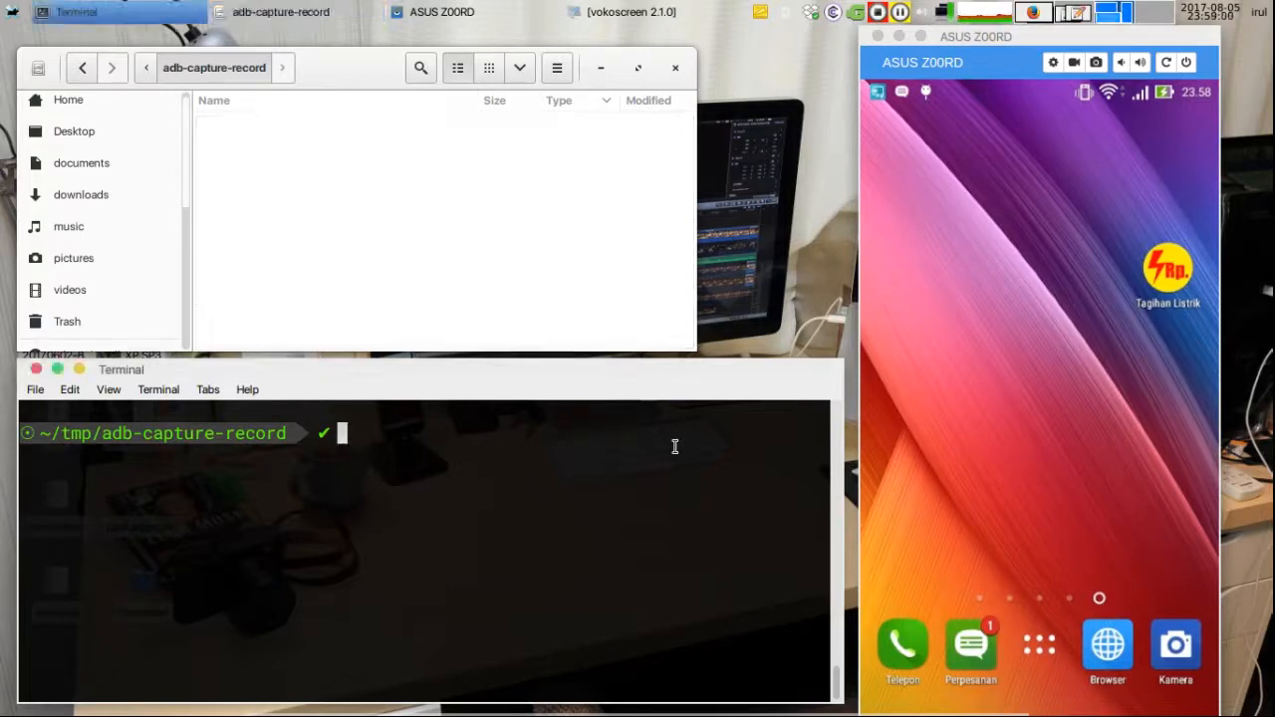
- Run 'adb devices' to confirm one Android phone is attached
text(adb)
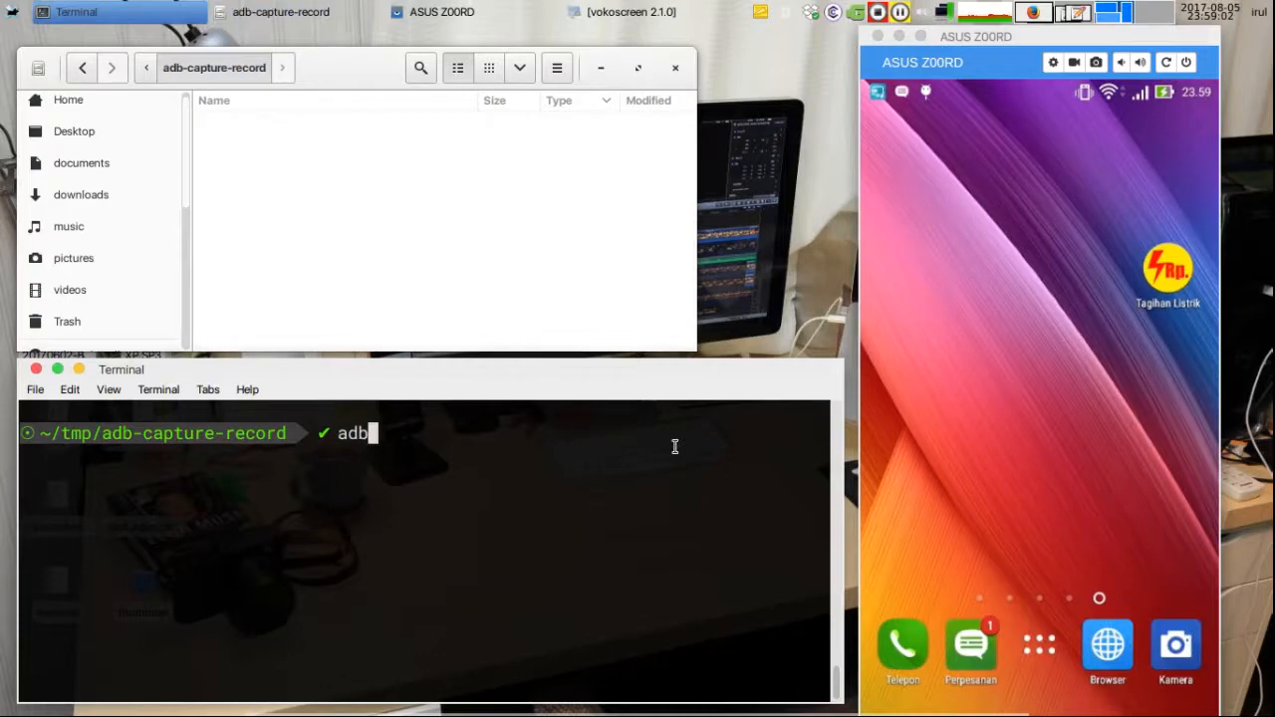
text(devices)
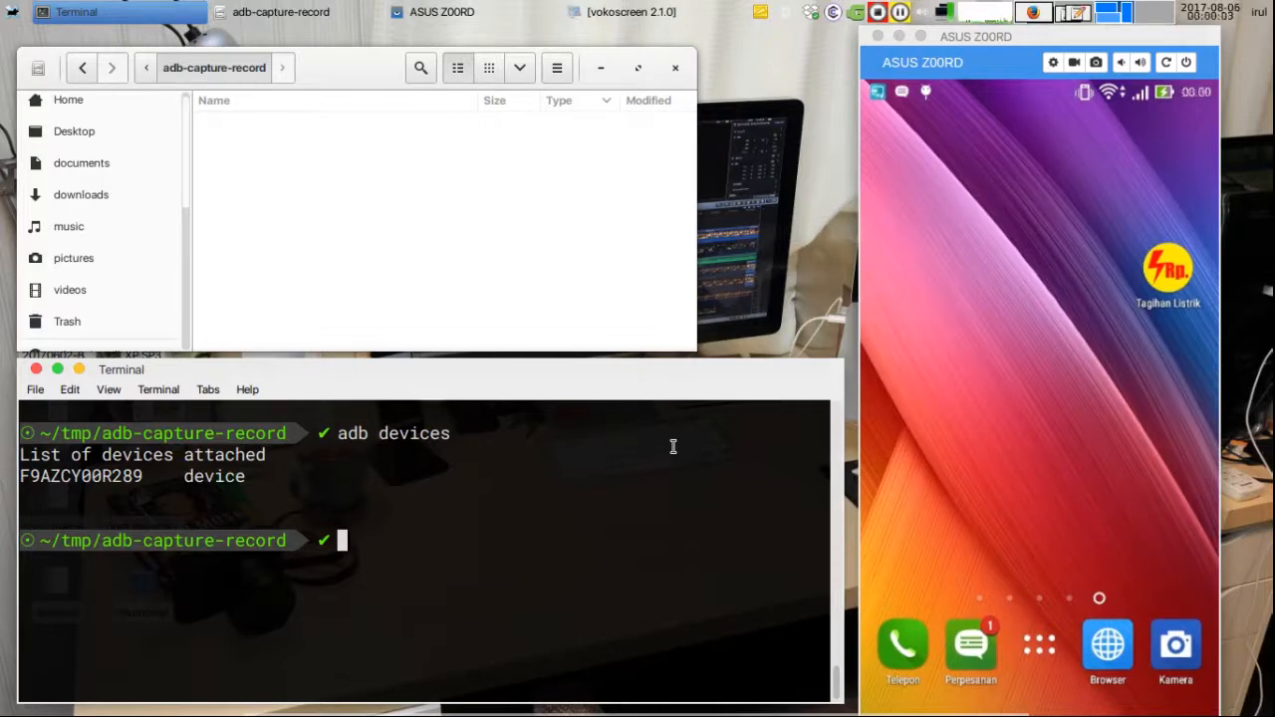
- Run 'adb shell screencap /sdcard/screen.png' to save the phone's screen
text(cr)
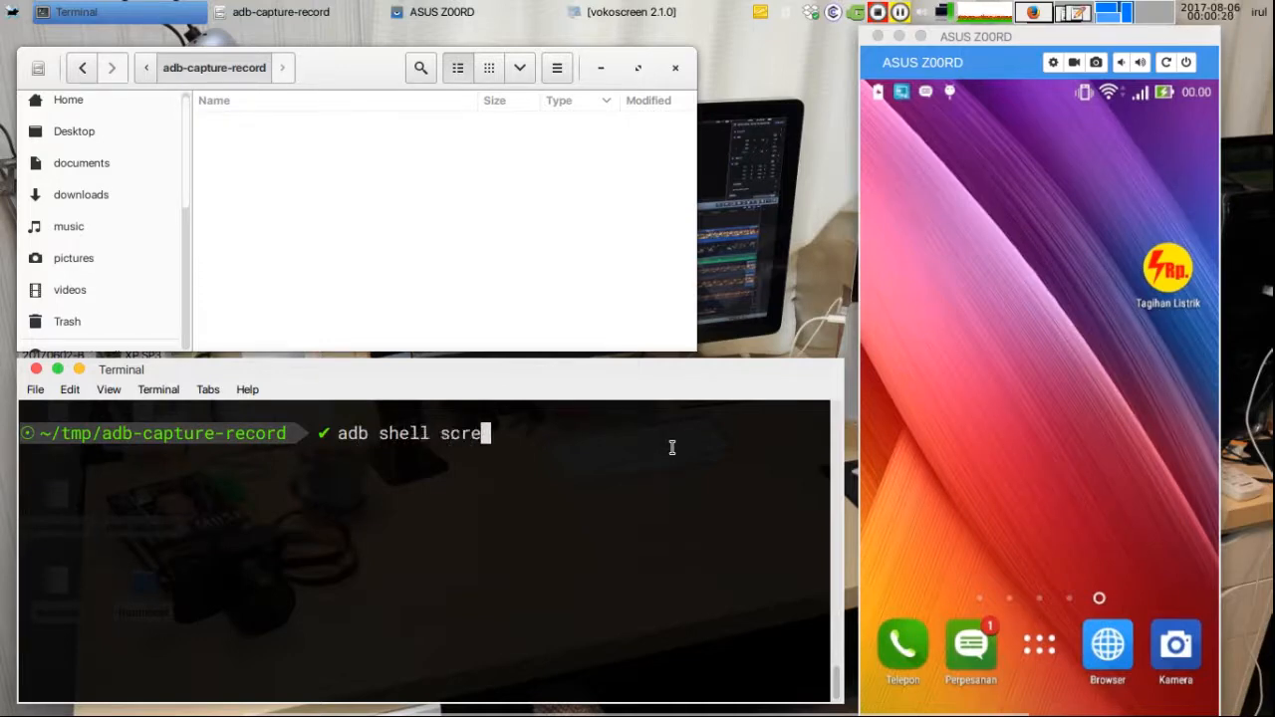
text(encap /)
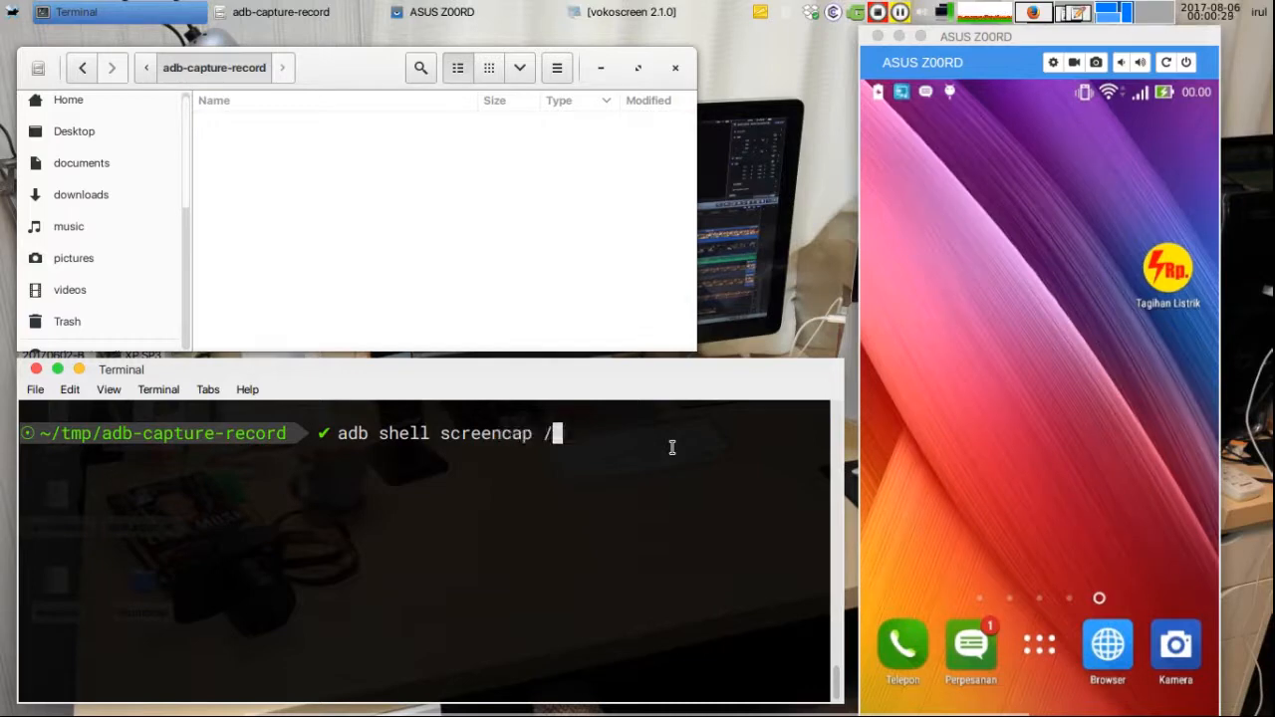
text(sdcard/)
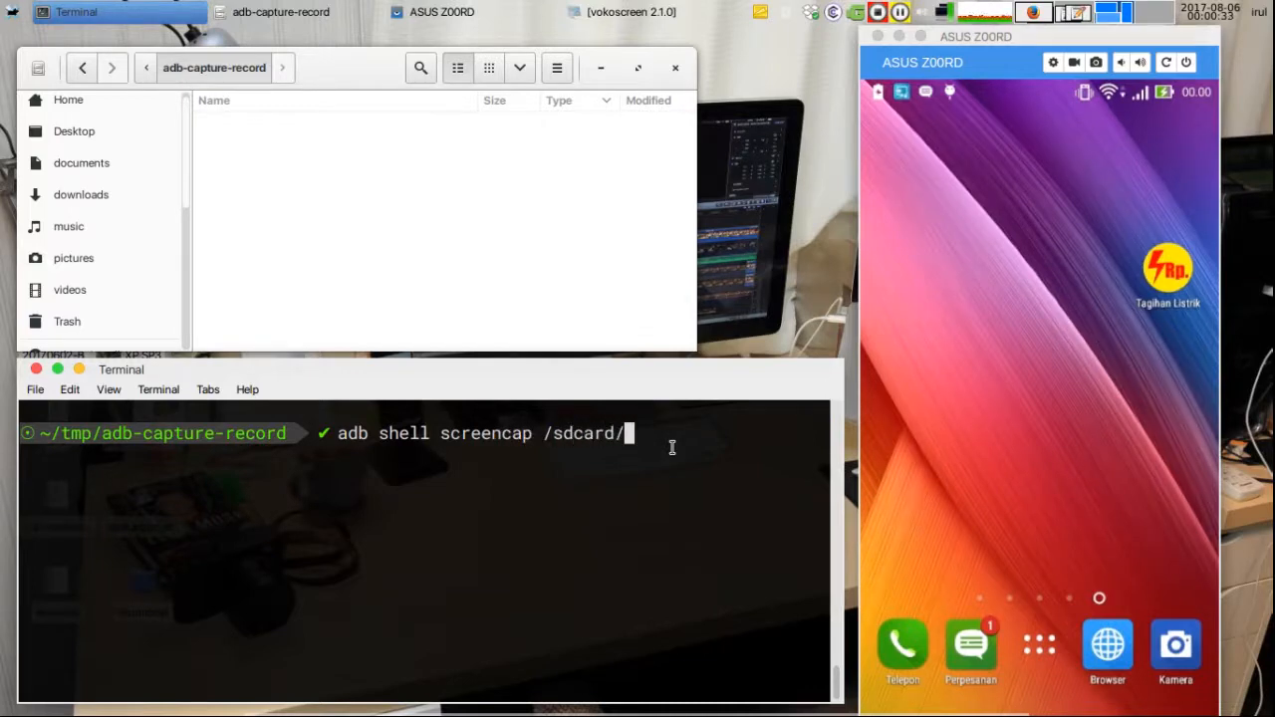
text(sreen.png)
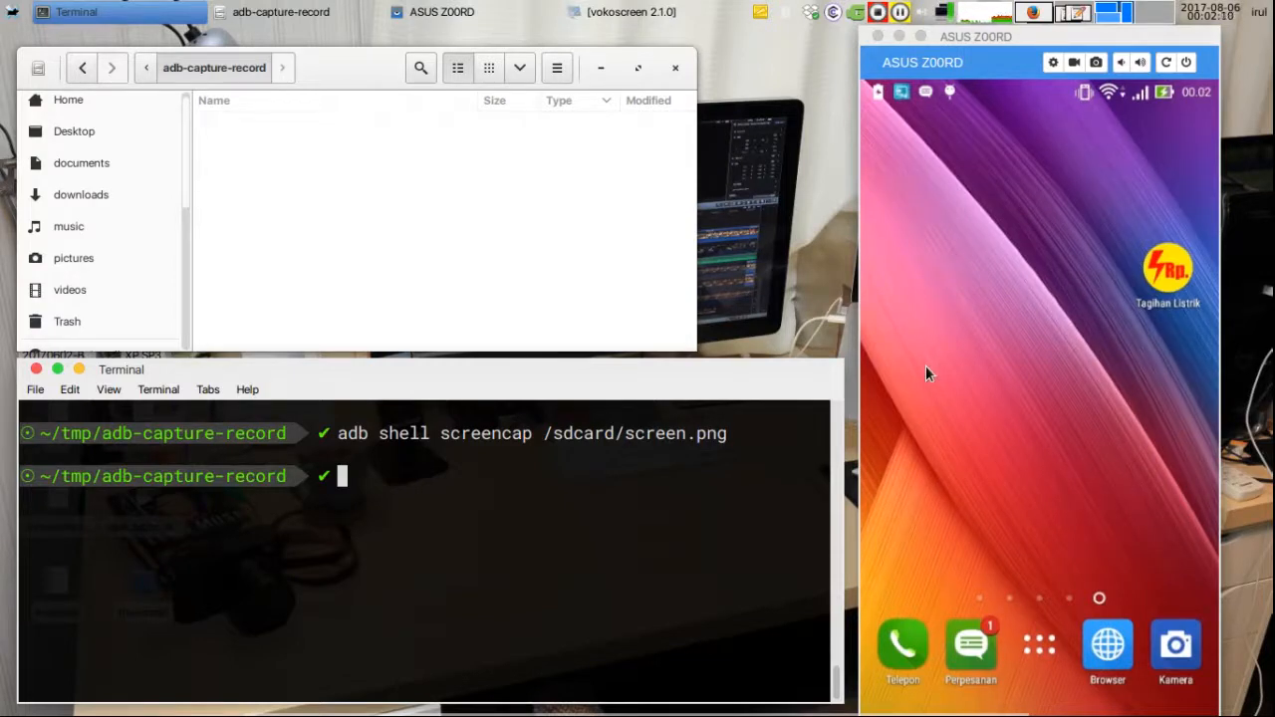
- Pull /sdcard/screen.png into adb-capture-record and select the 1.6 MB image
text(adb)
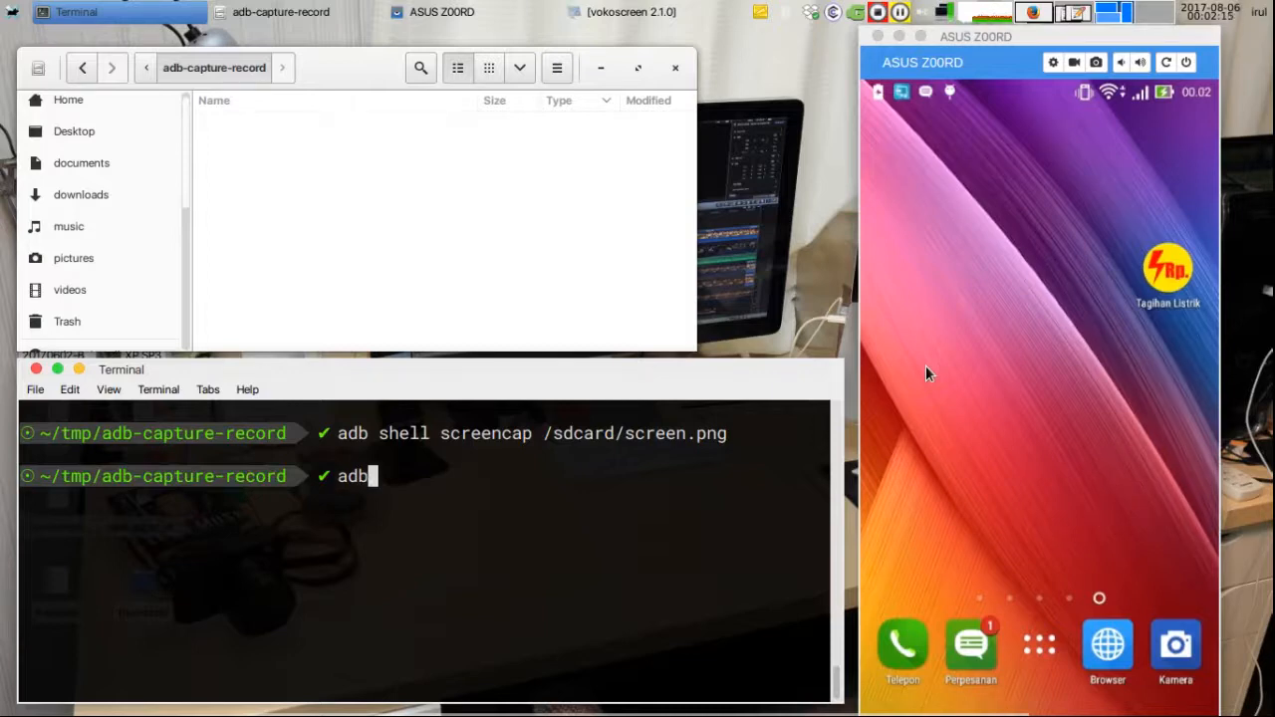
text(pull /s)
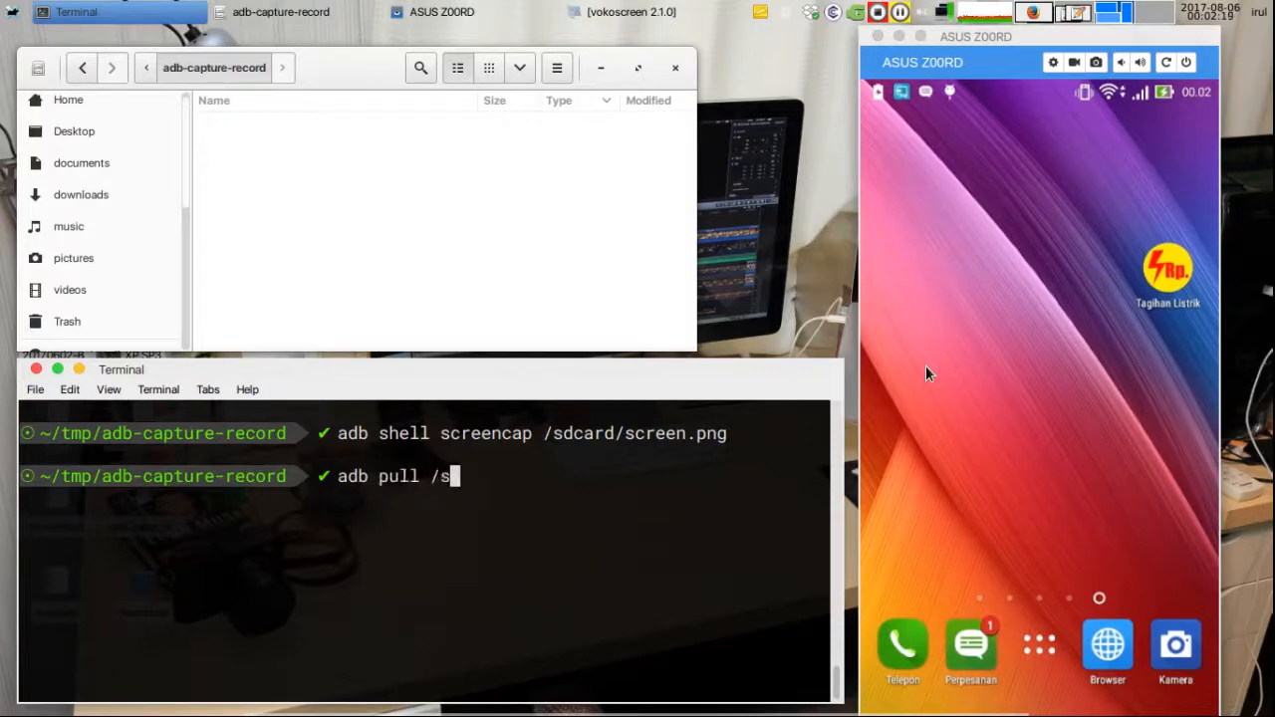
text(dcard/screen.png)
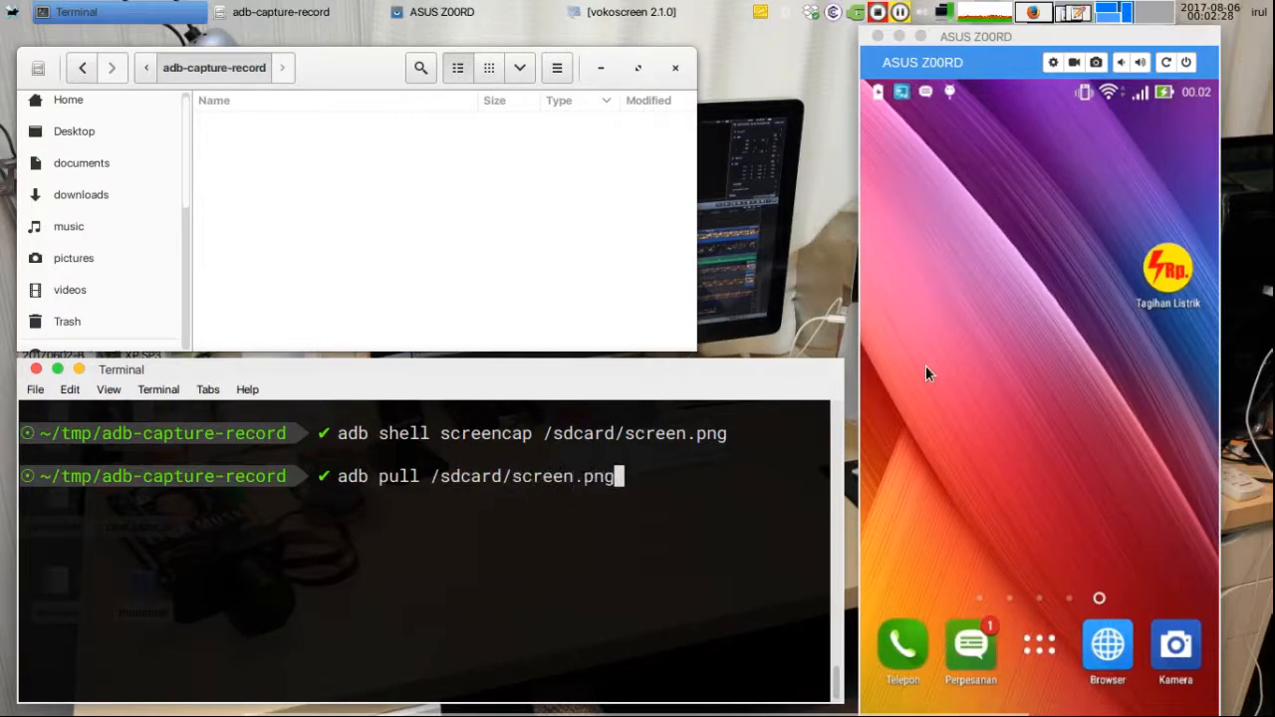
key(Return)
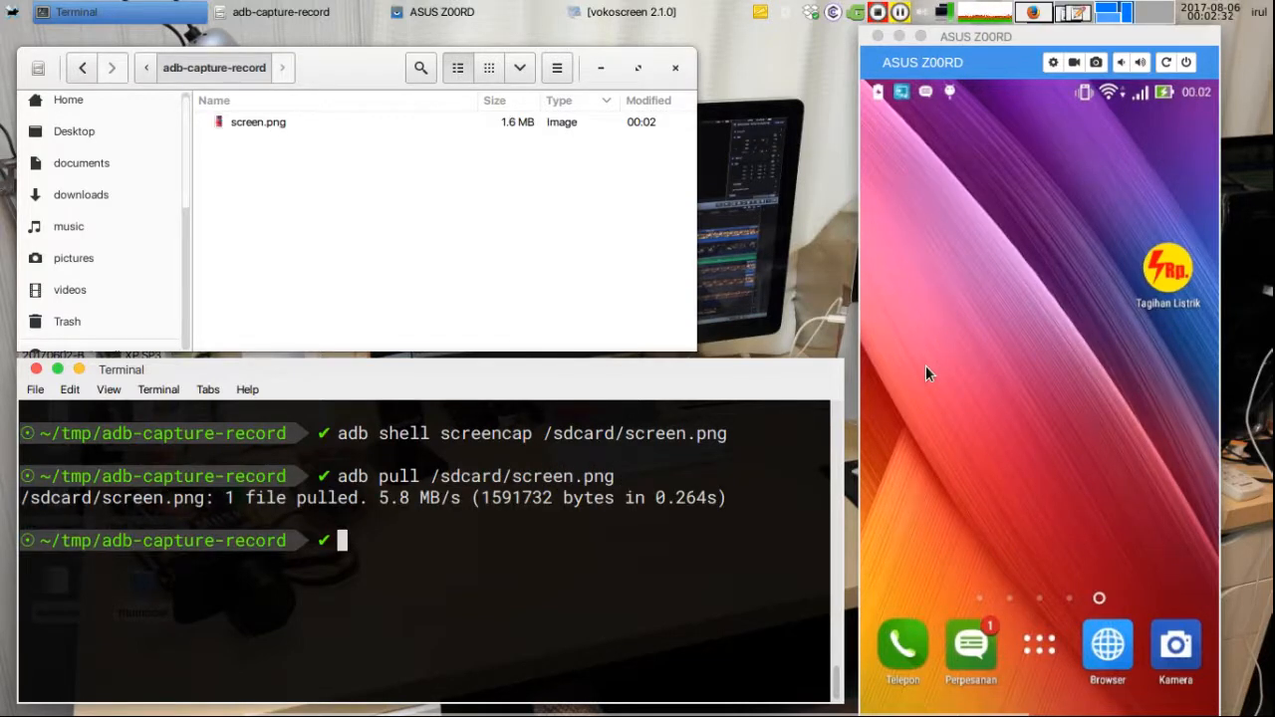
click(258, 122)
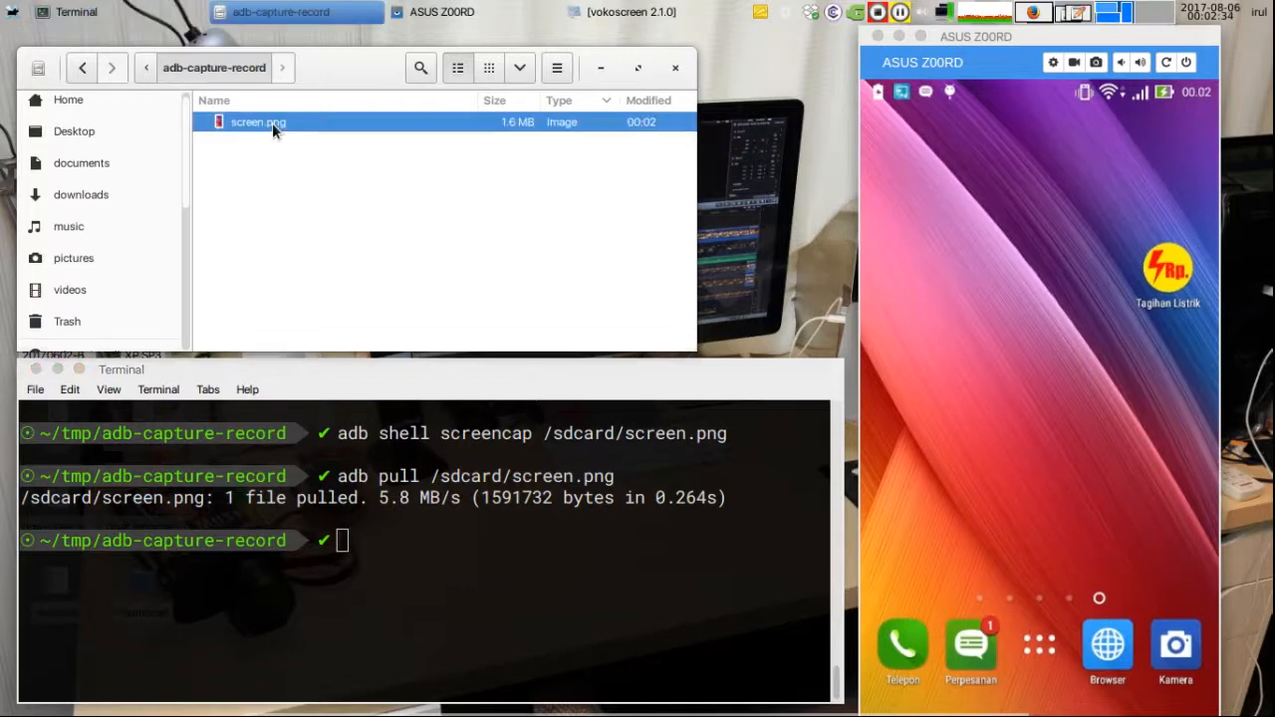
double_click(257, 121)
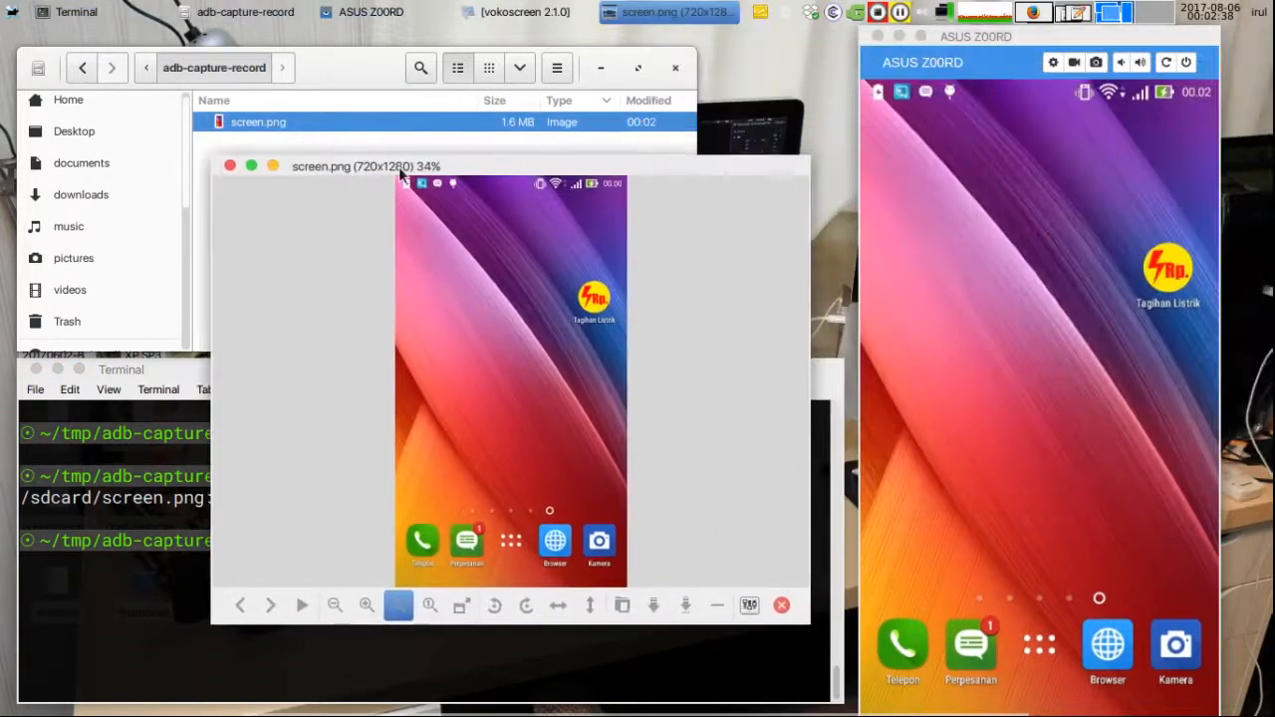
mouse_move(379, 289)
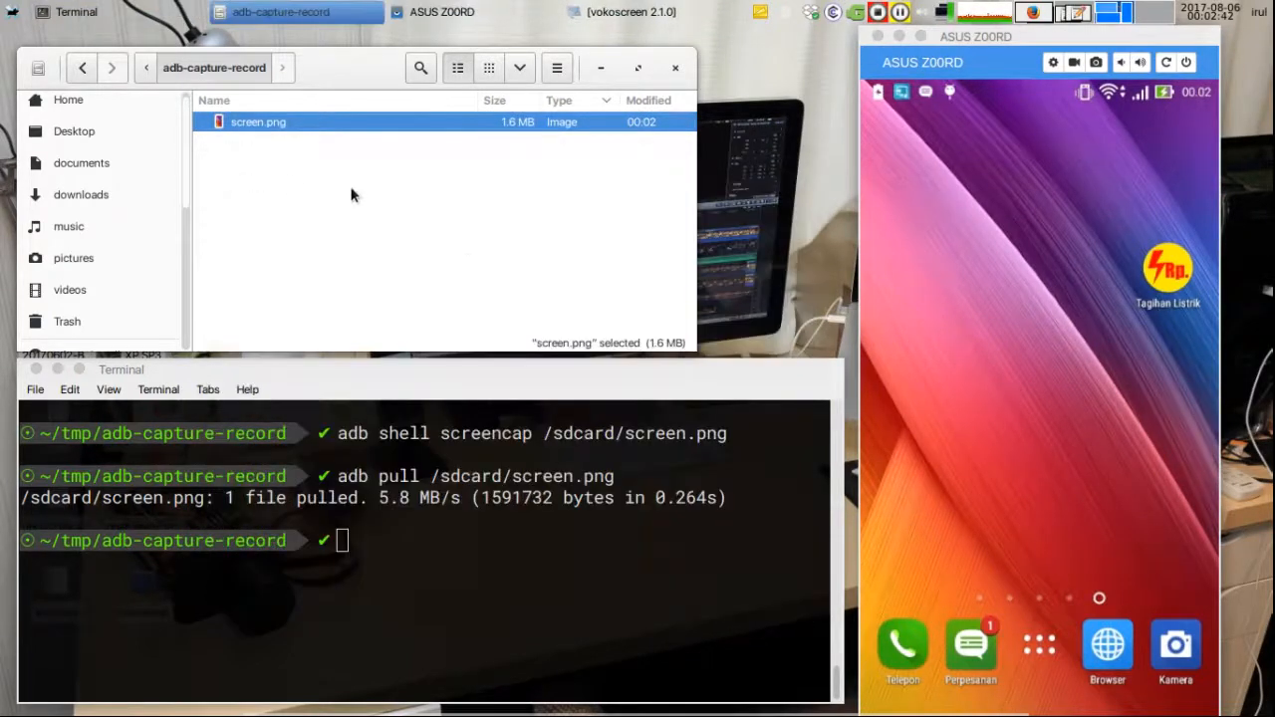
click(514, 572)
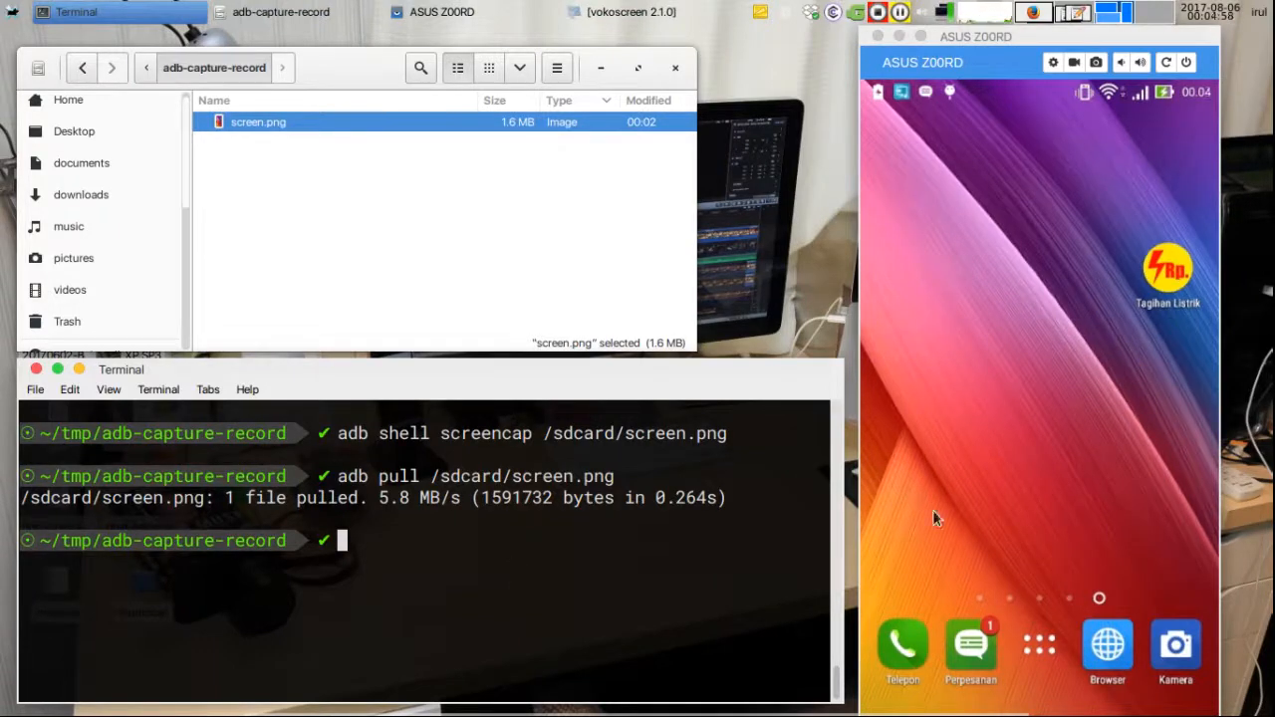
- Clear the terminal, record the screen to /sdcard/demo.mp4, then stop with Ctrl+C
text(clear)
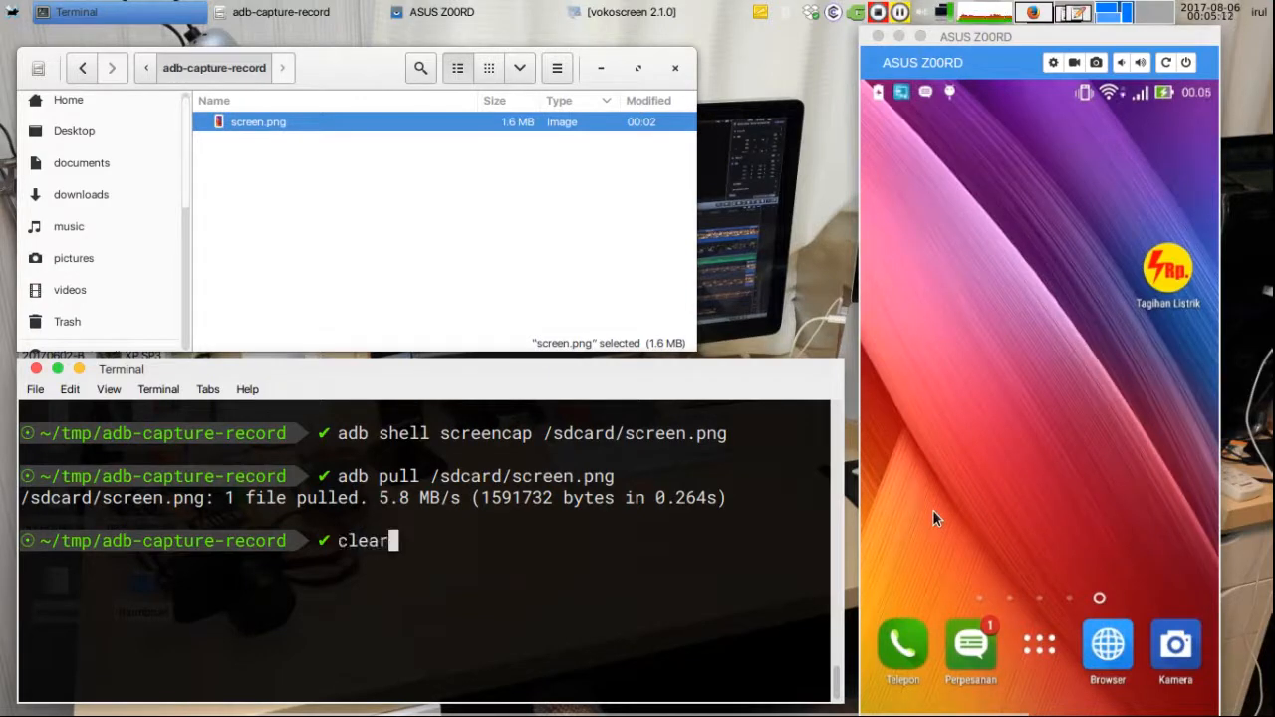
text(adb)
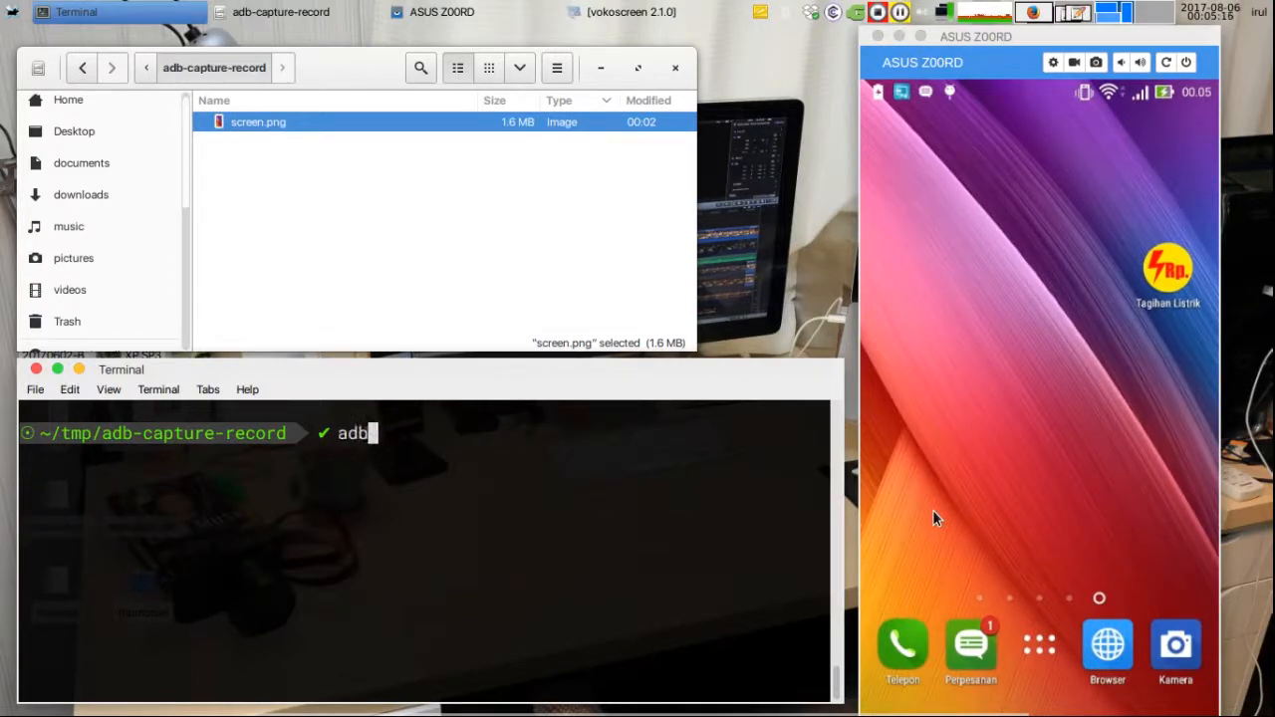
text(shell)
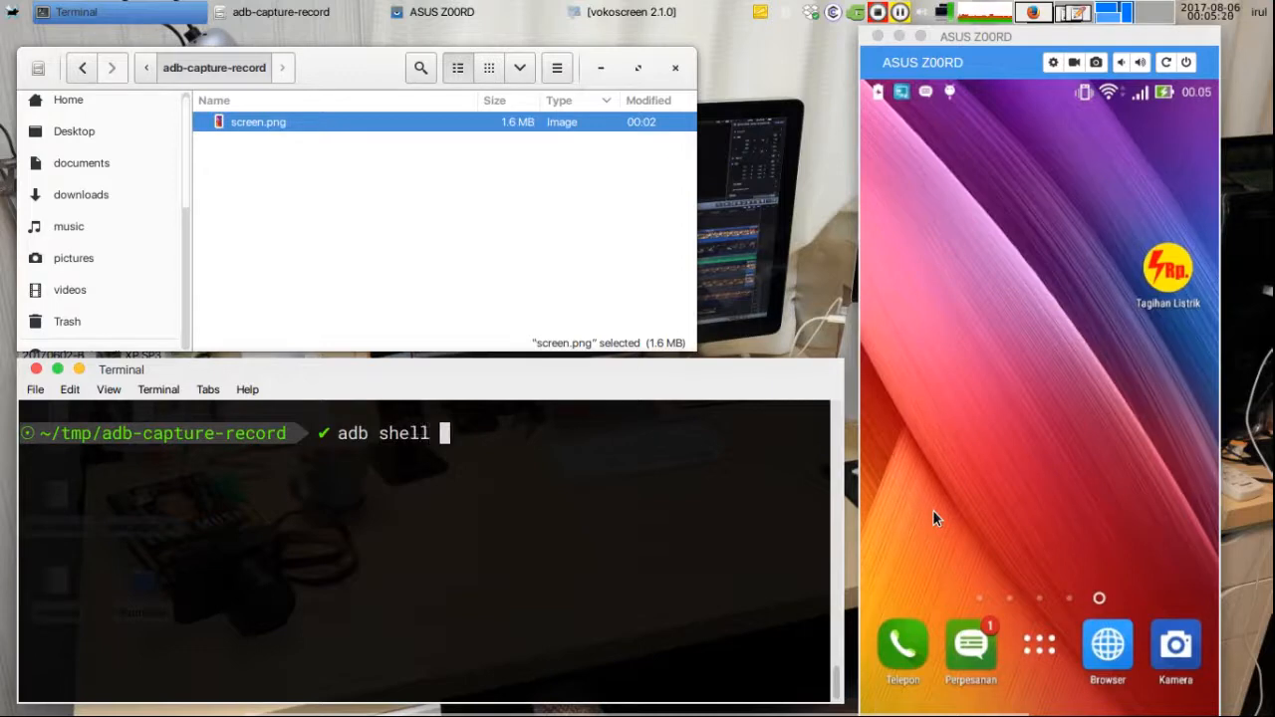
text(screenrecord /)
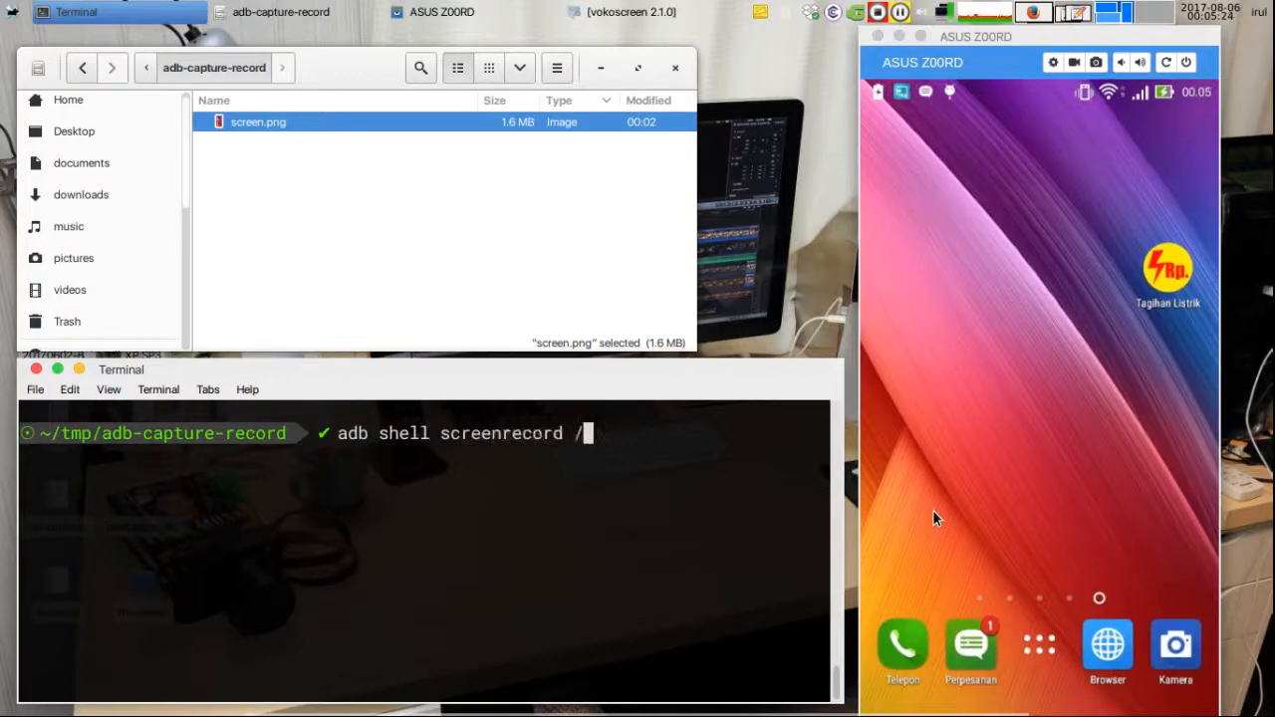
text(sdcard/demo)
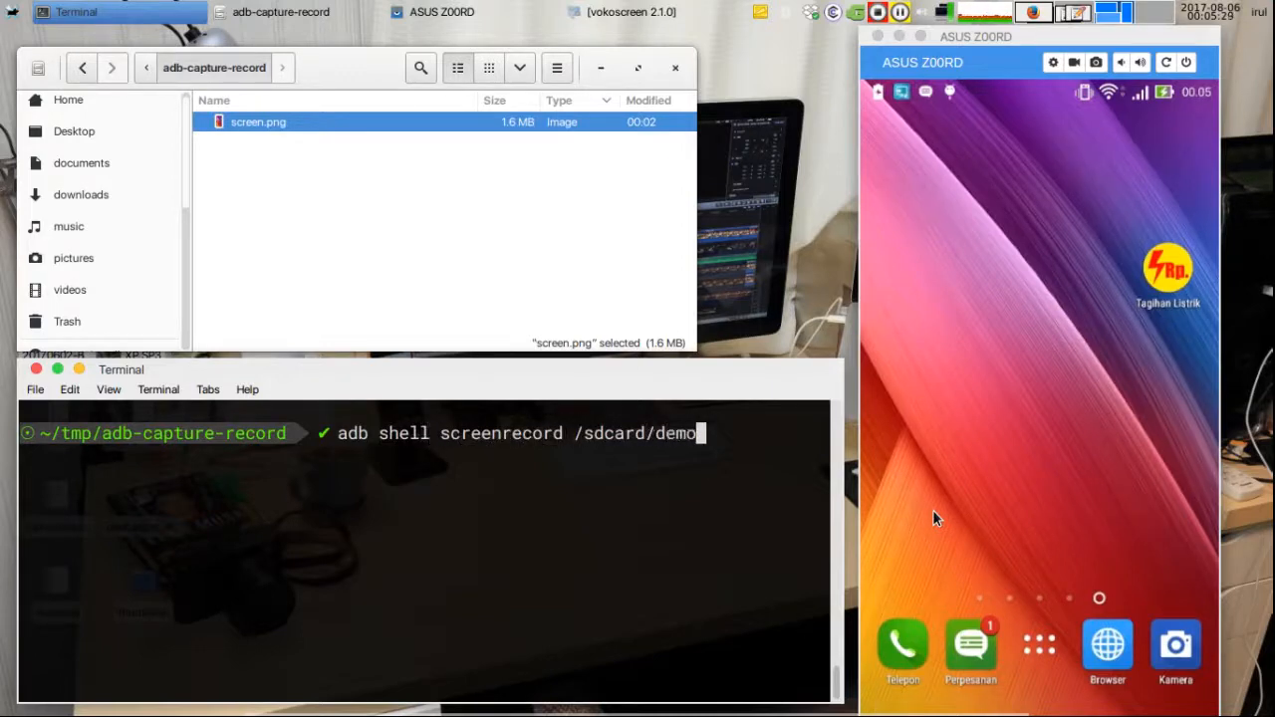
text(.mp4)
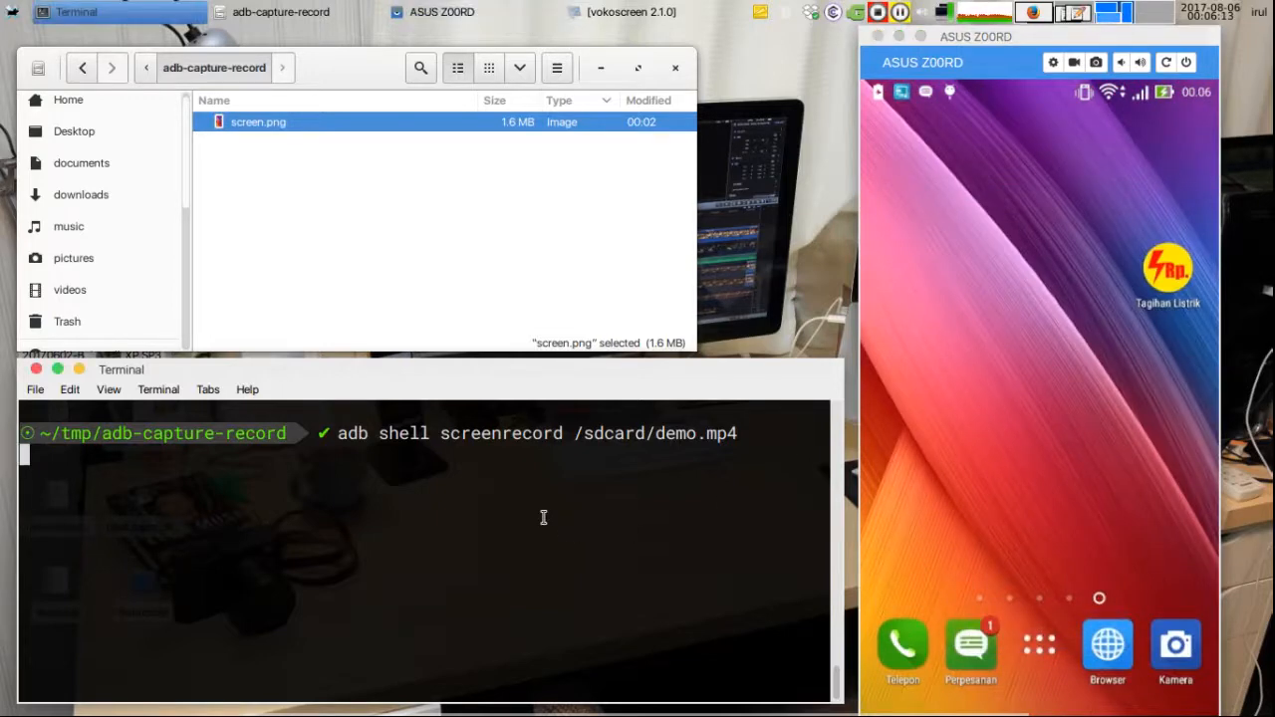
key(ctrl+c)
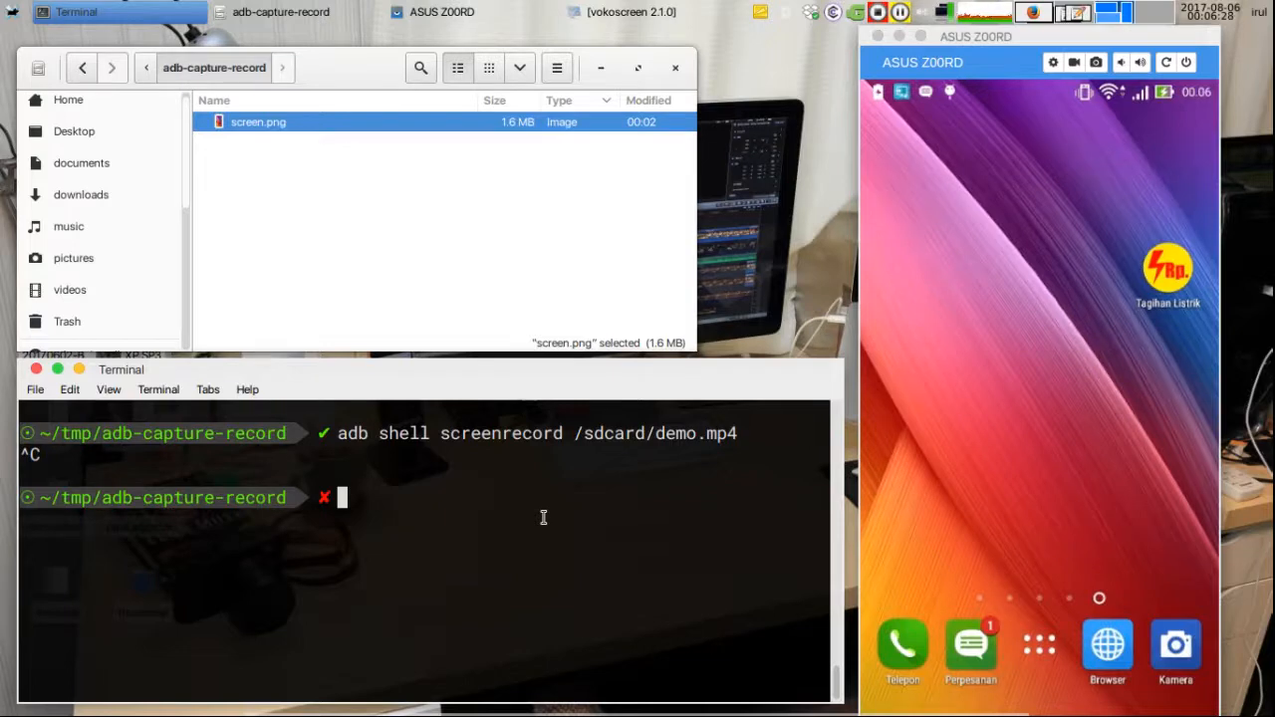
- Pull /sdcard/demo.mp4 into adb-capture-record and select the 12.1 MB video
text(adb pull)
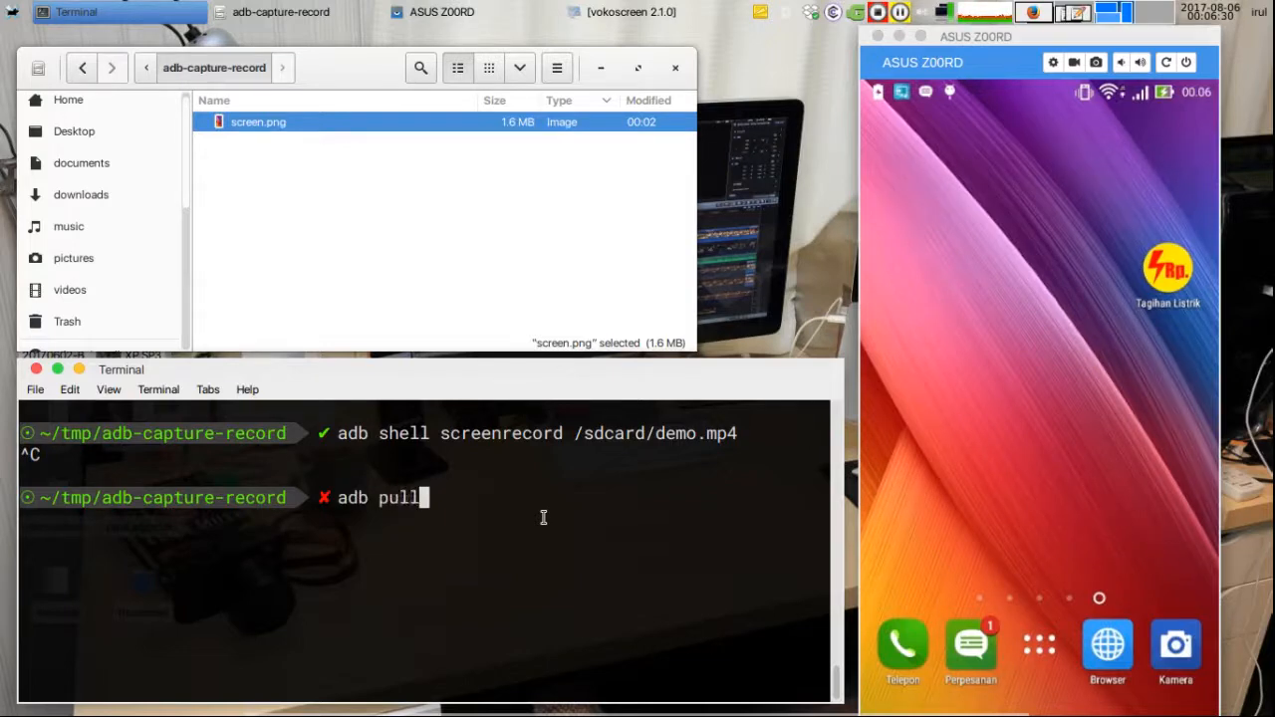
text(/sdcard)
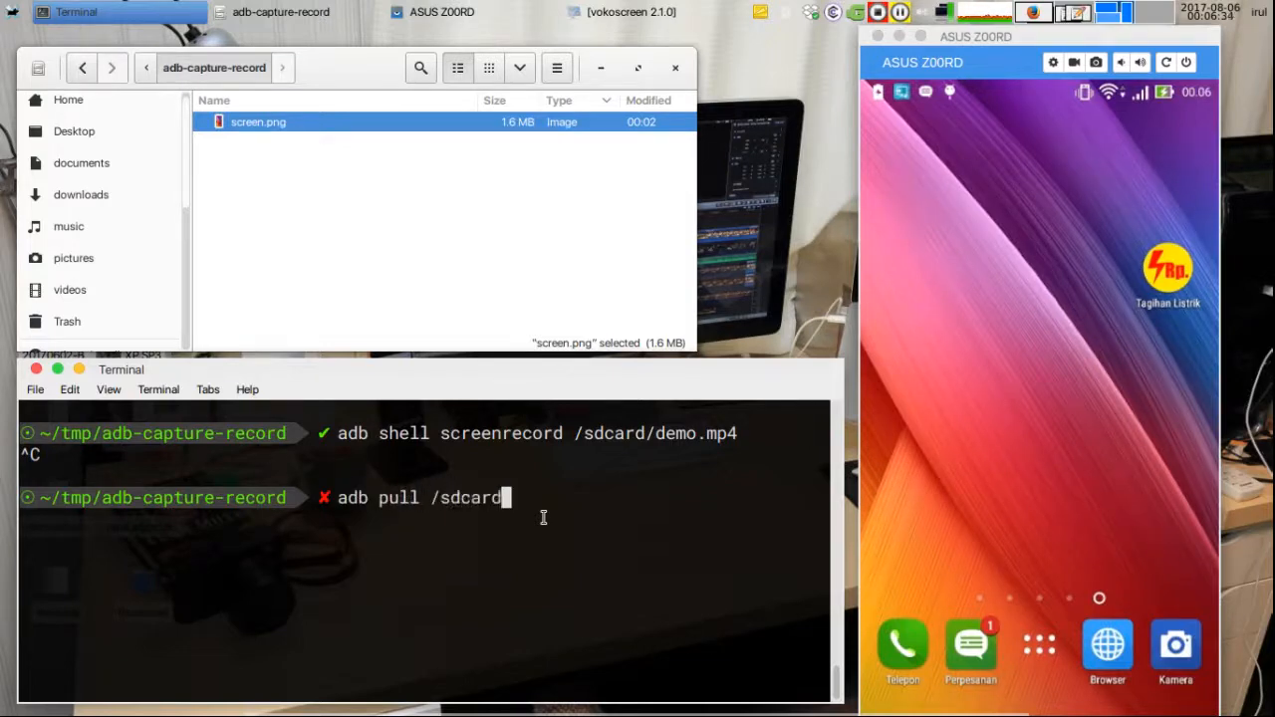
text(demo.mp4)
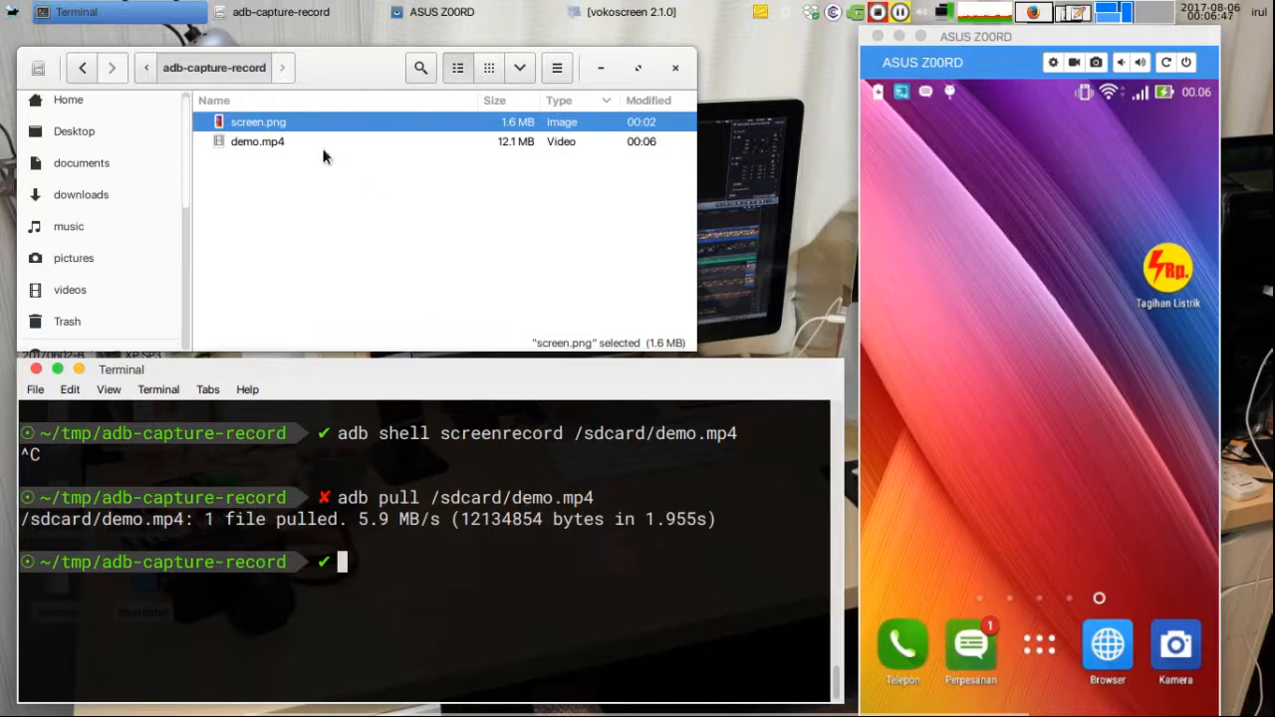
click(257, 141)
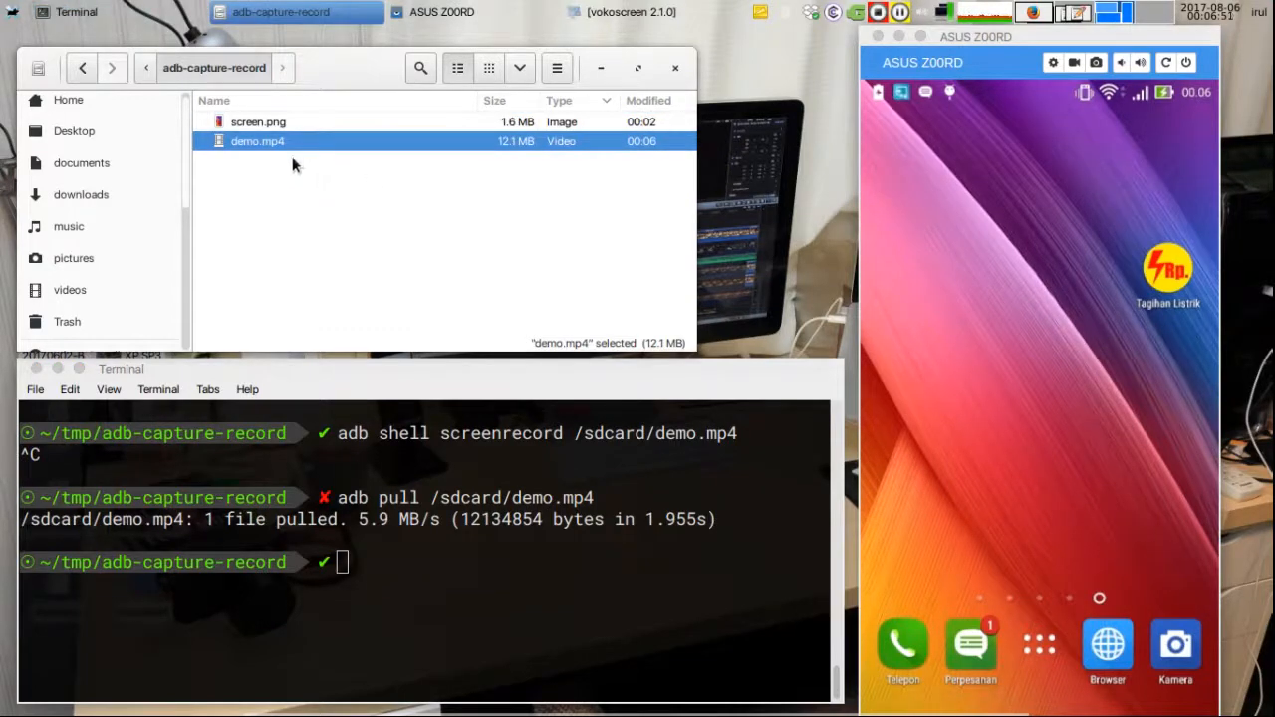
- Open demo.mp4 in VLC to play the recorded phone screen
double_click(257, 142)
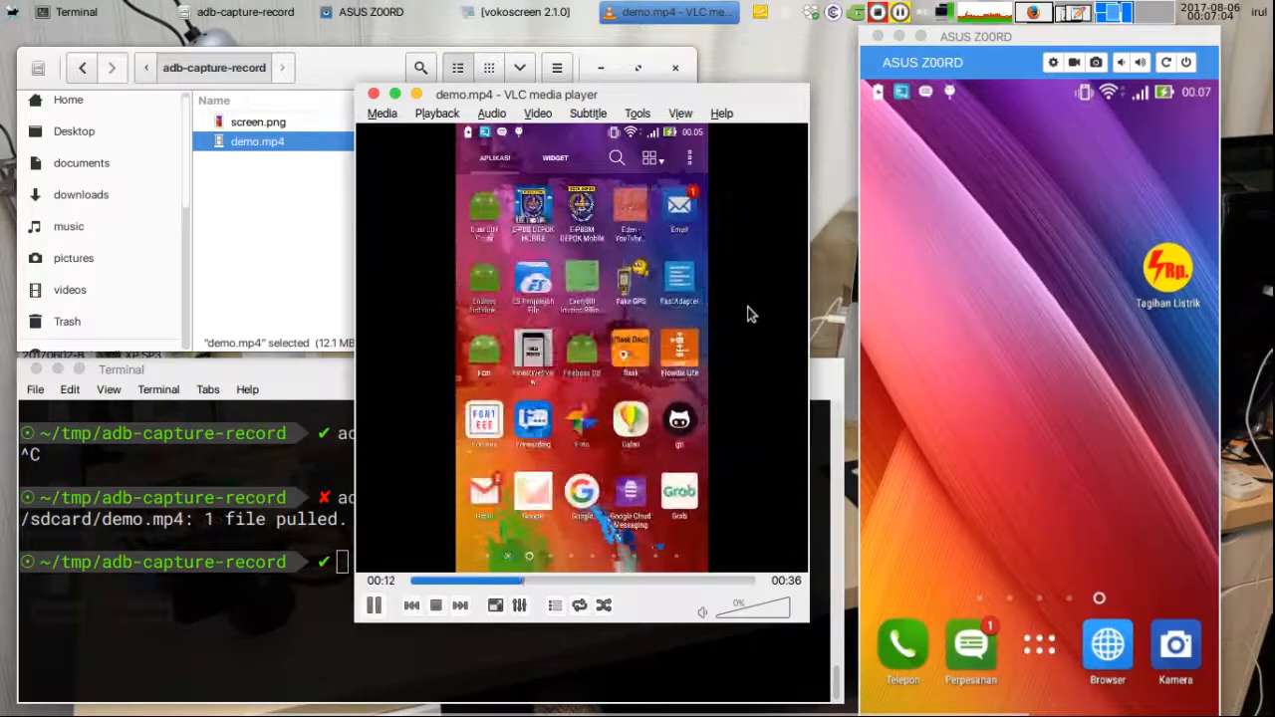
mouse_move(757, 343)
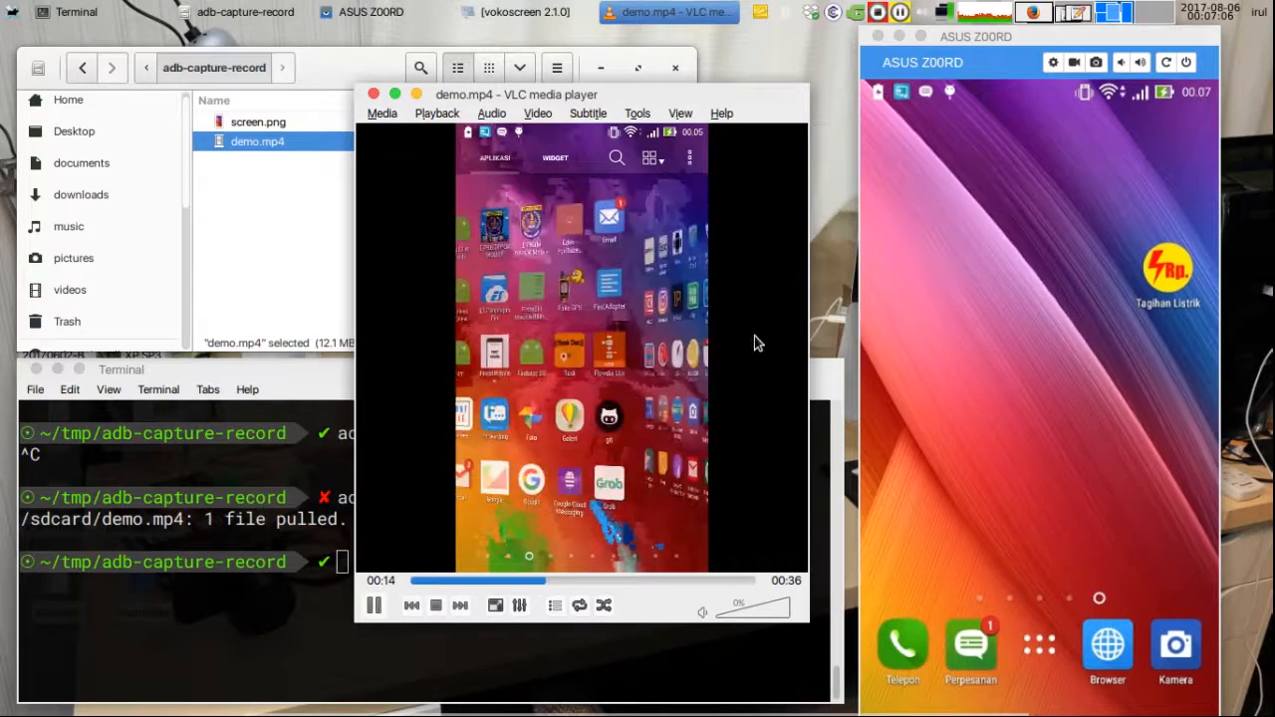